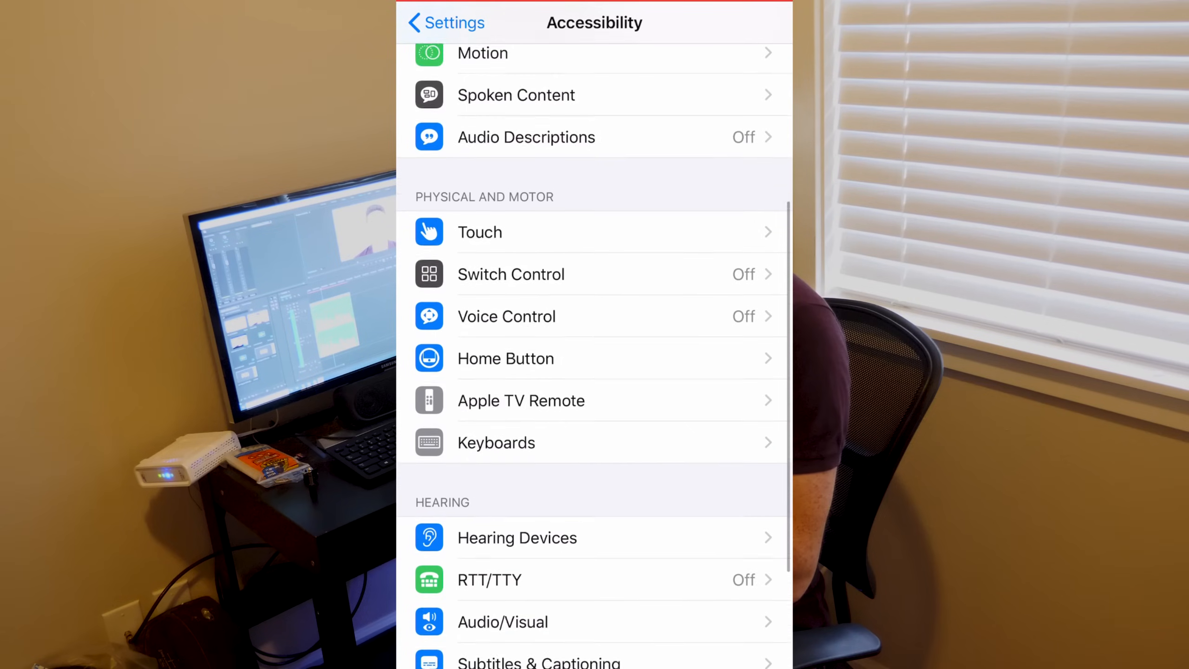
Step: Reach Audio/Visual under Hearing in the Accessibility list and enter its page
{"action": "scroll", "scroll_direction": "down", "scroll_amount": 3}
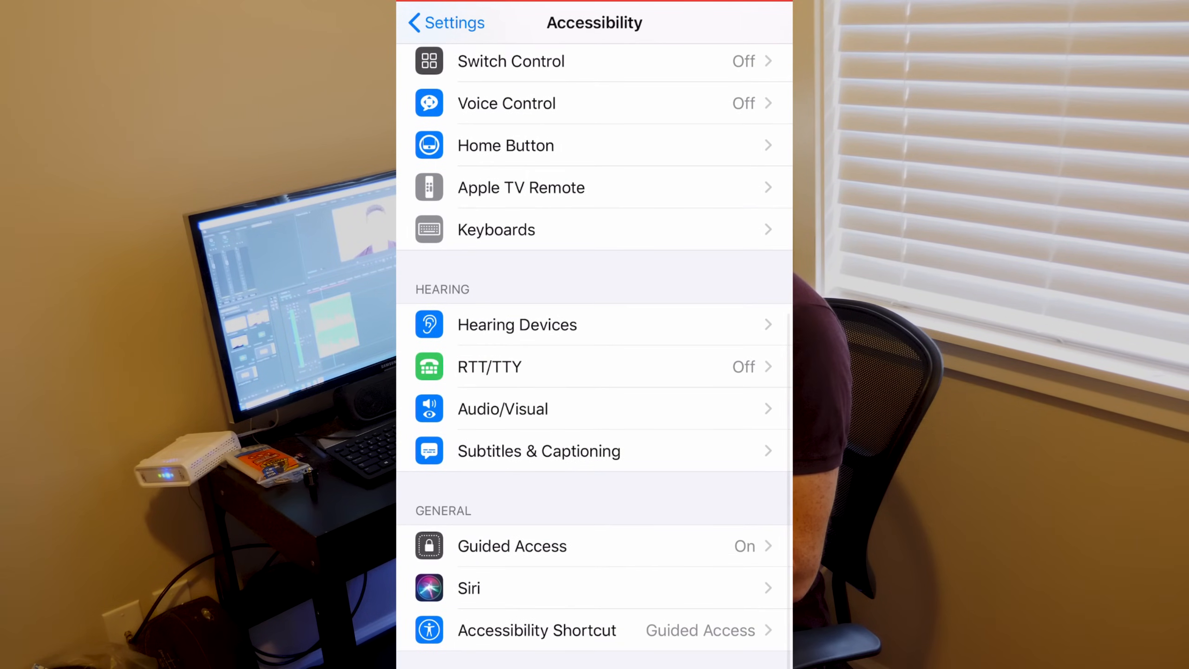
{"action": "left_click", "coordinate": [502, 409]}
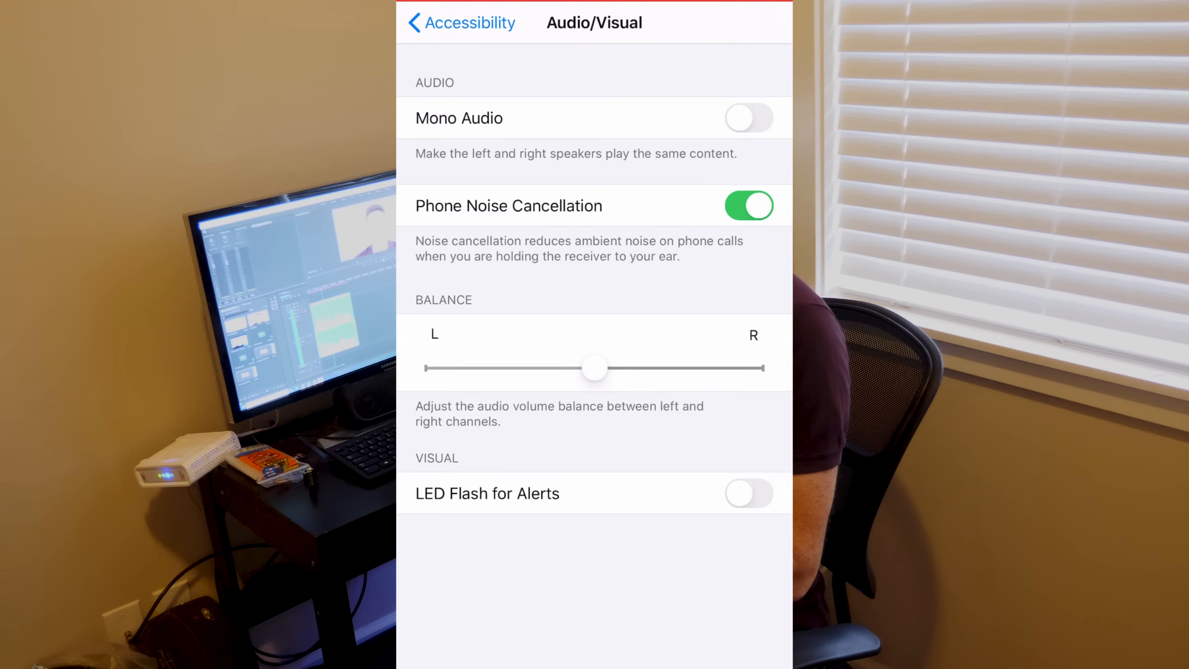
{"action": "left_click", "coordinate": [749, 118]}
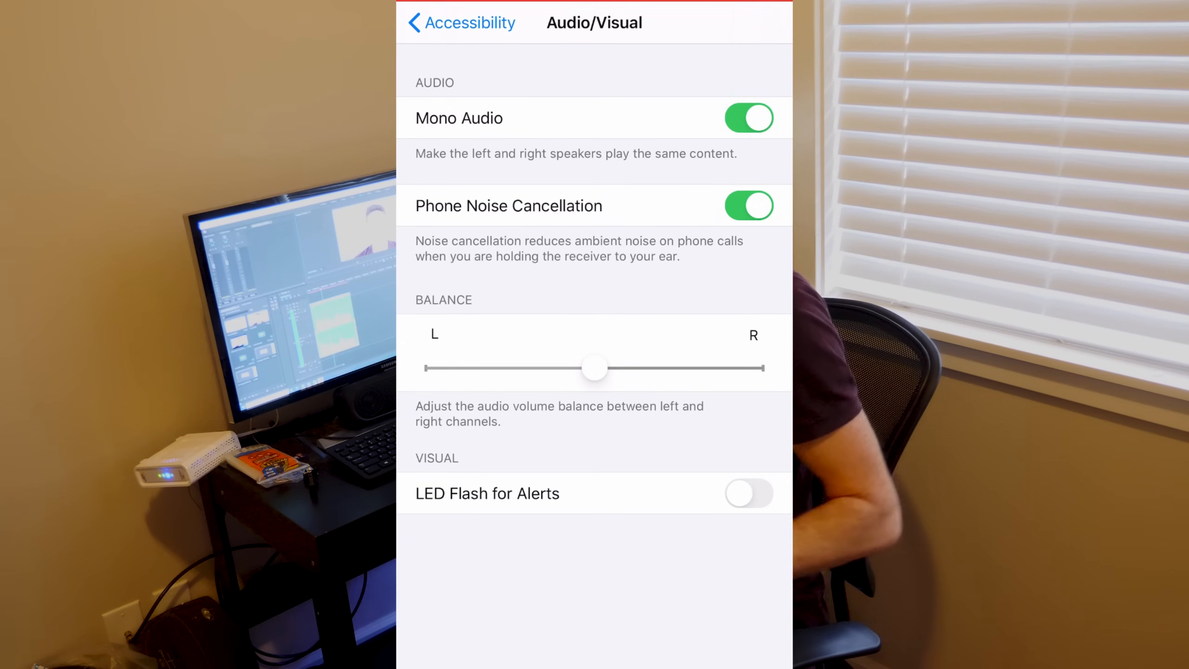
{"action": "left_click", "coordinate": [749, 118]}
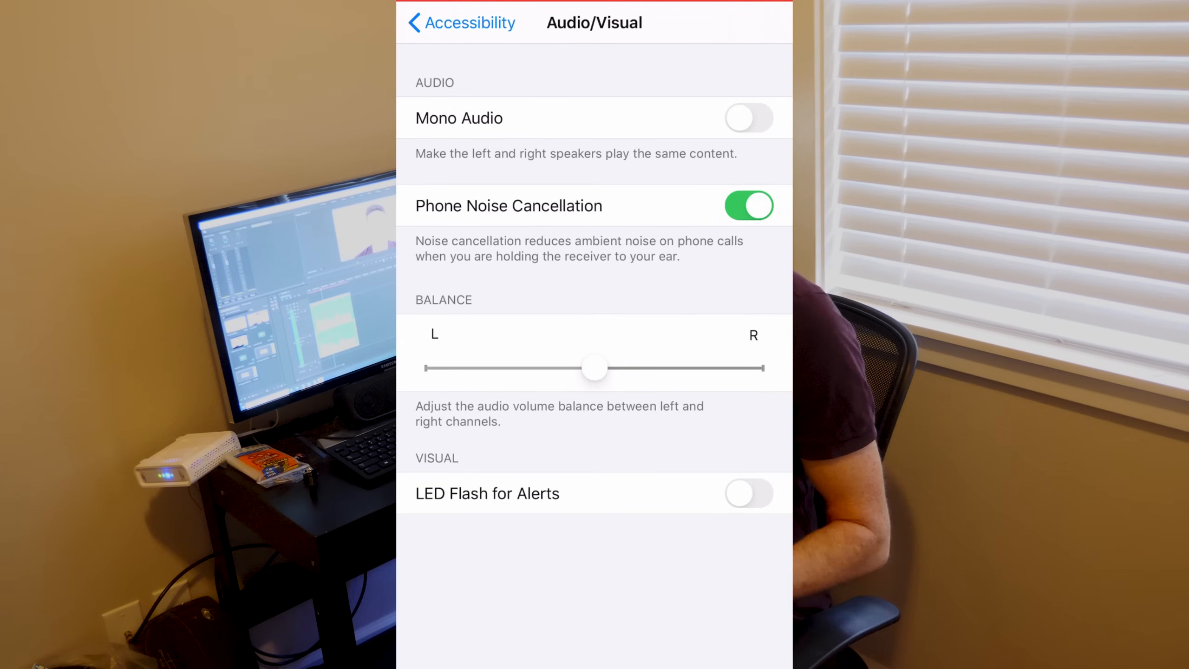